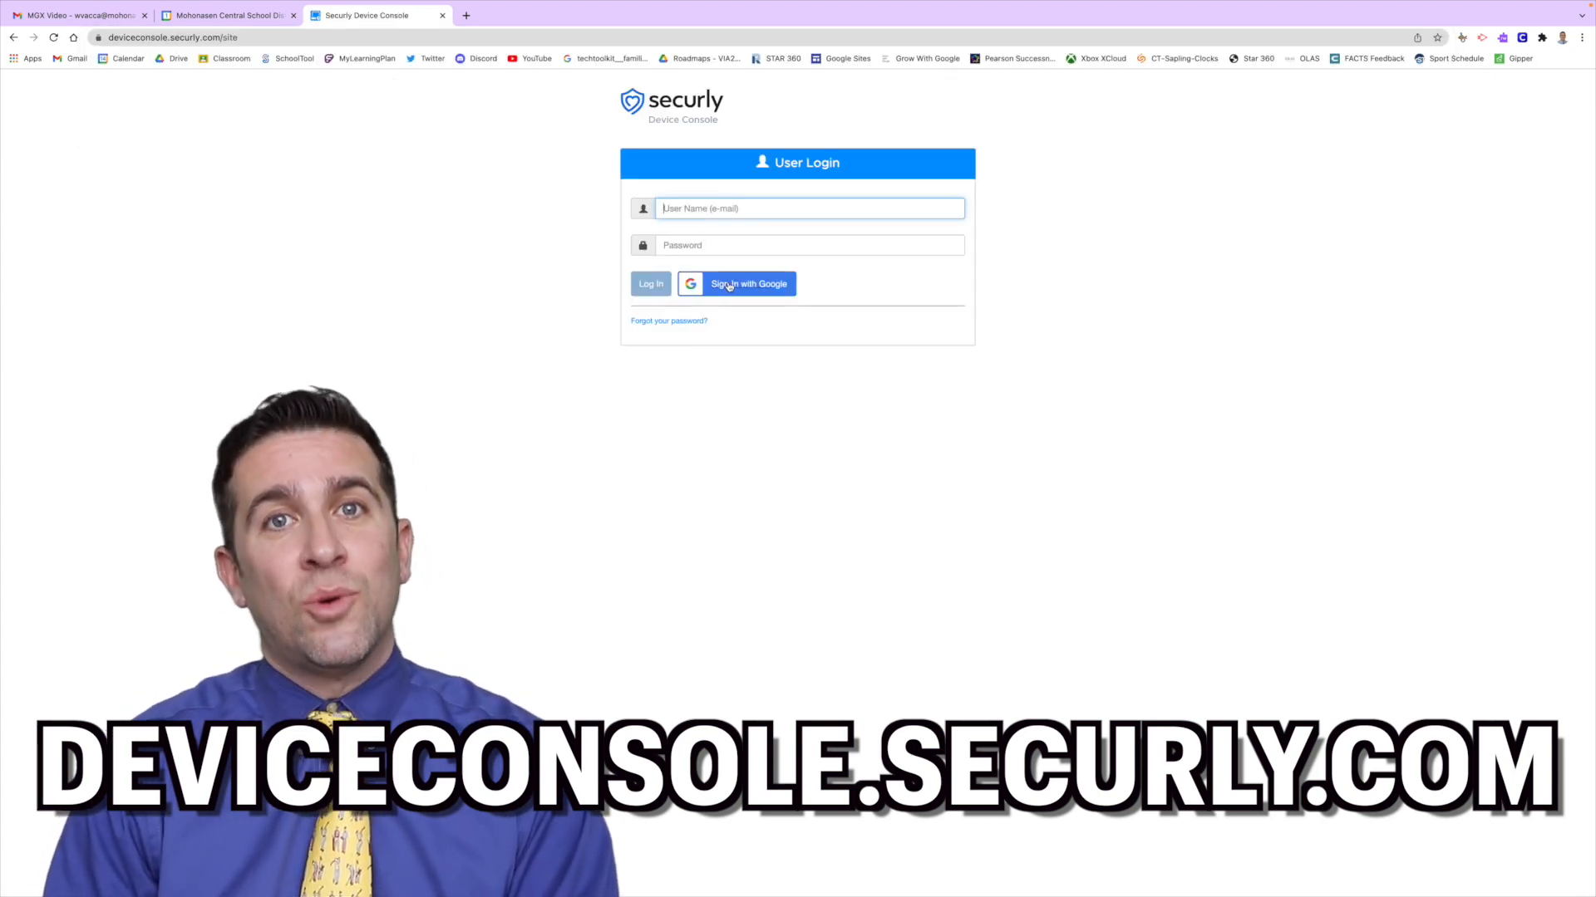
Begin signing in to Securly with a Google account
{"action": "left_click", "coordinate": [749, 284]}
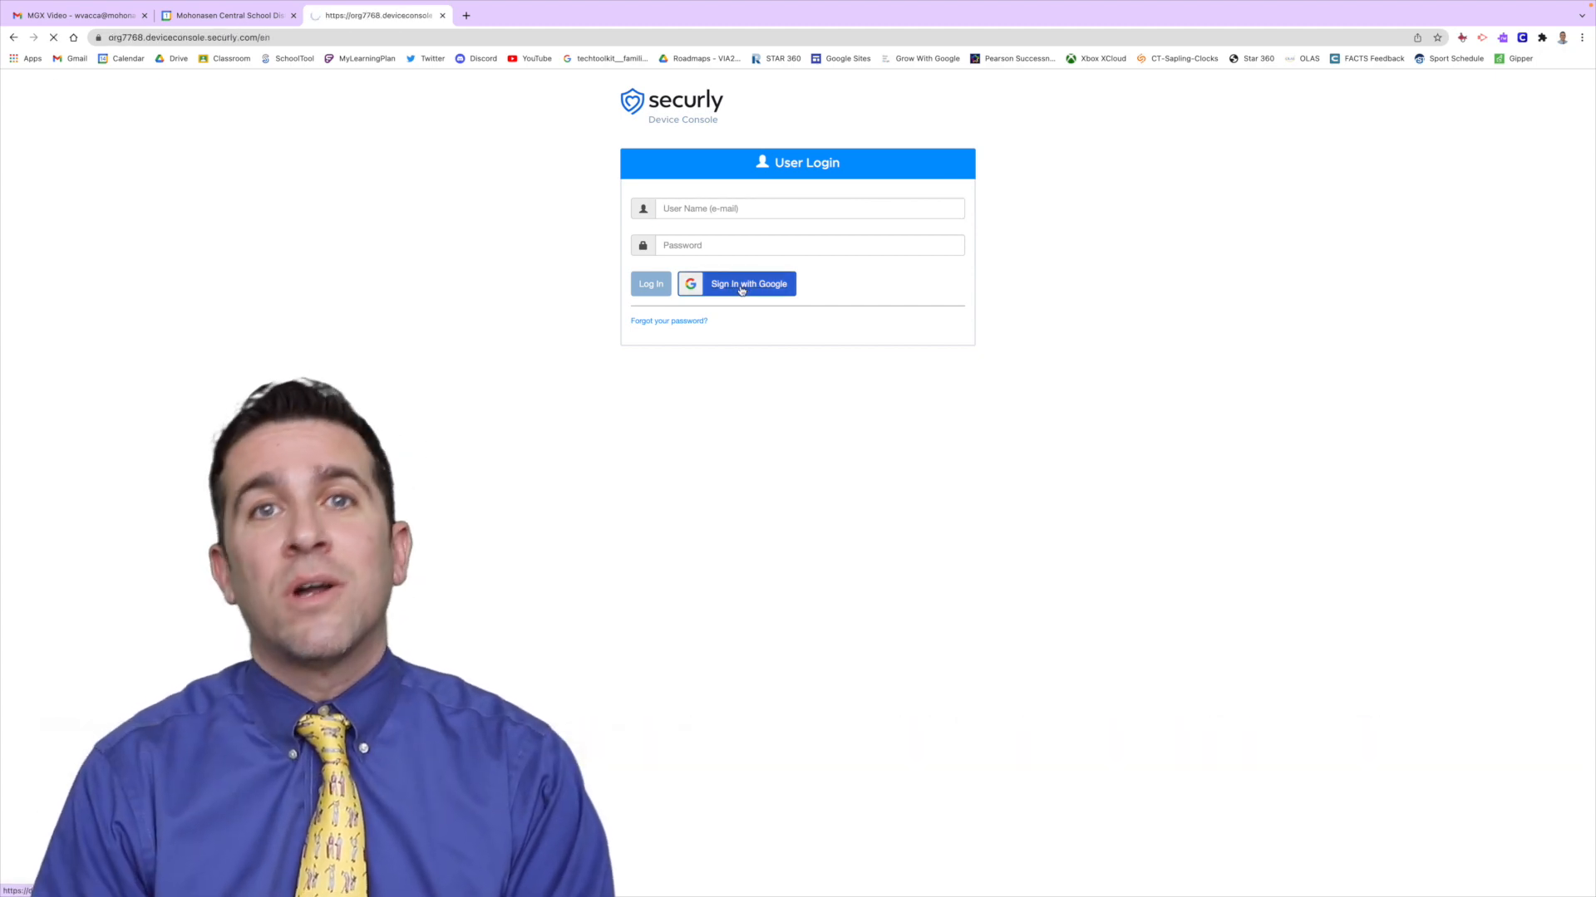
Complete sign-in and select the ETAG (Educational Technology Advisory Group) class in Teacher tools
{"action": "left_click", "coordinate": [748, 285]}
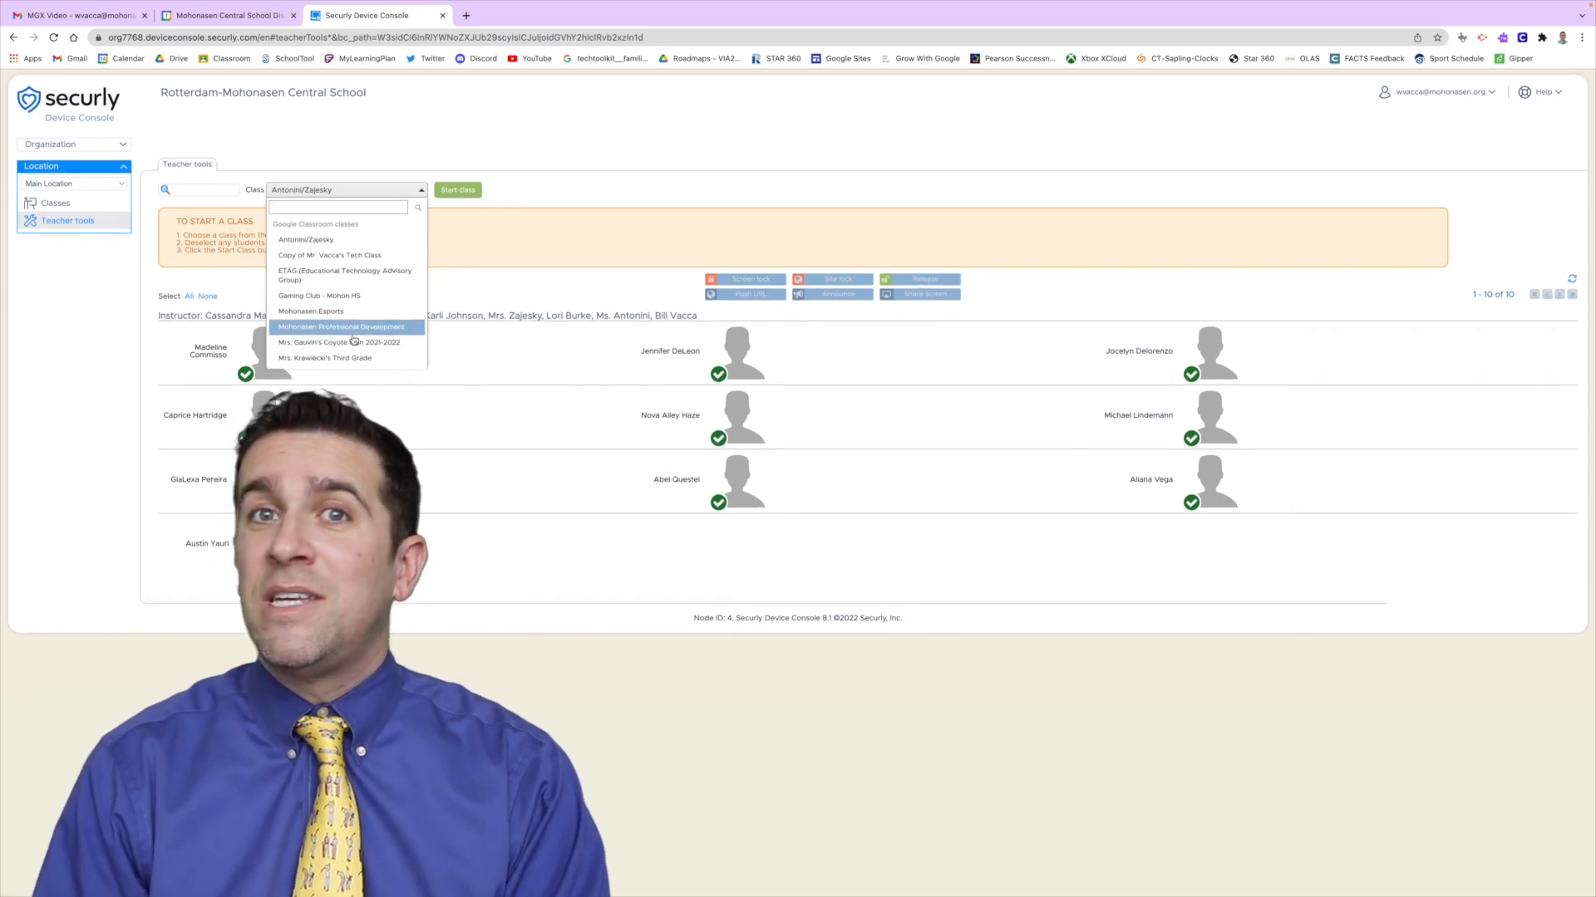
{"action": "mouse_move", "coordinate": [340, 345]}
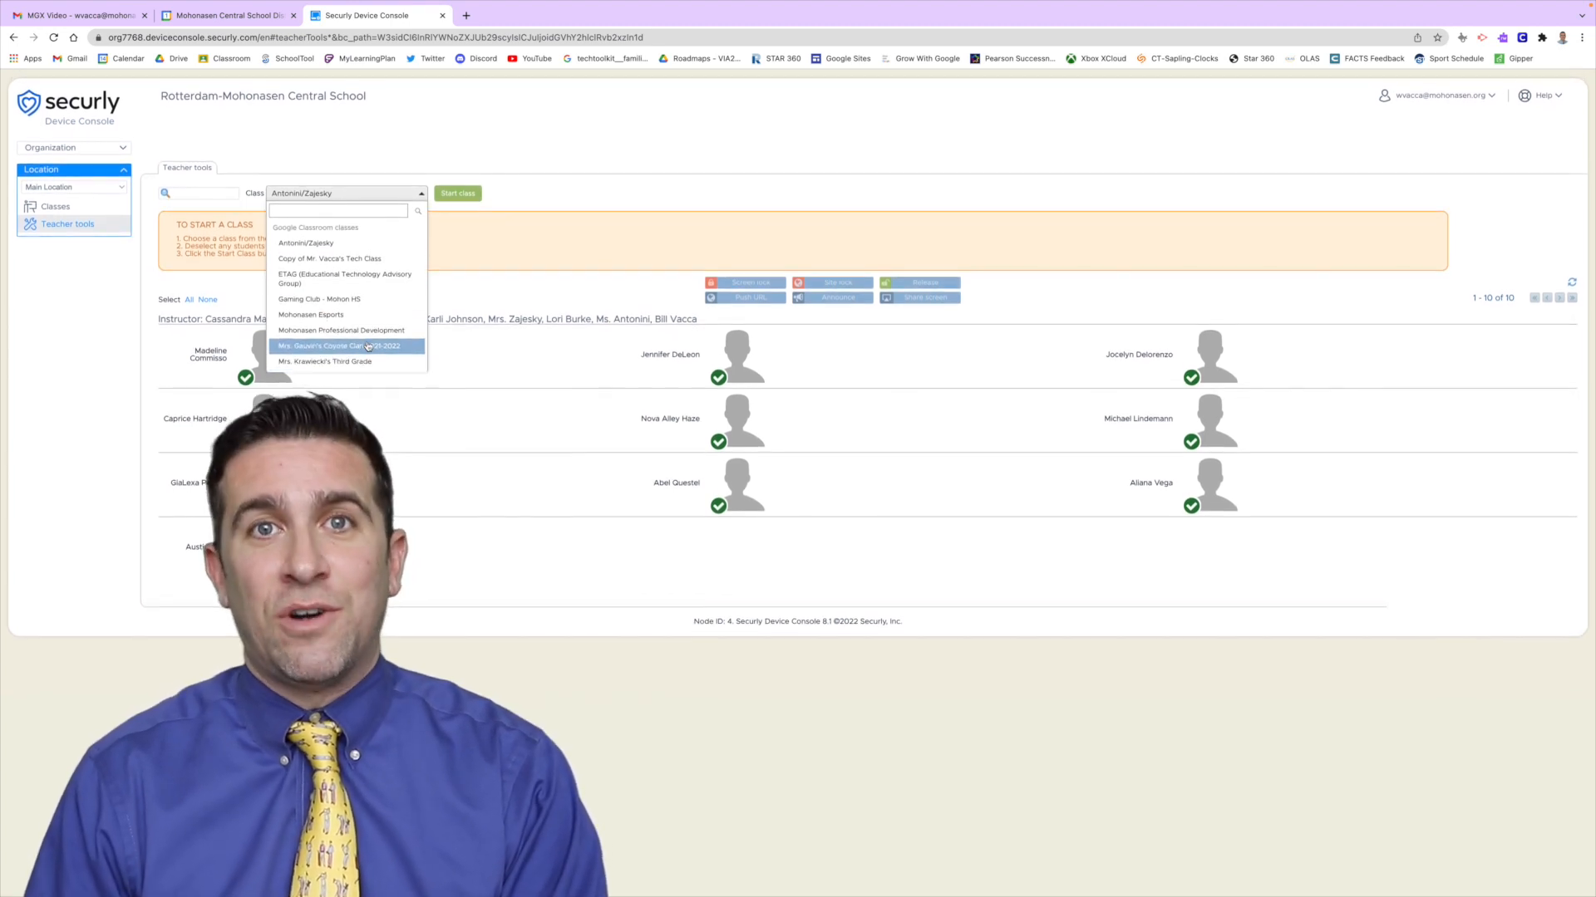
{"action": "left_click", "coordinate": [345, 278]}
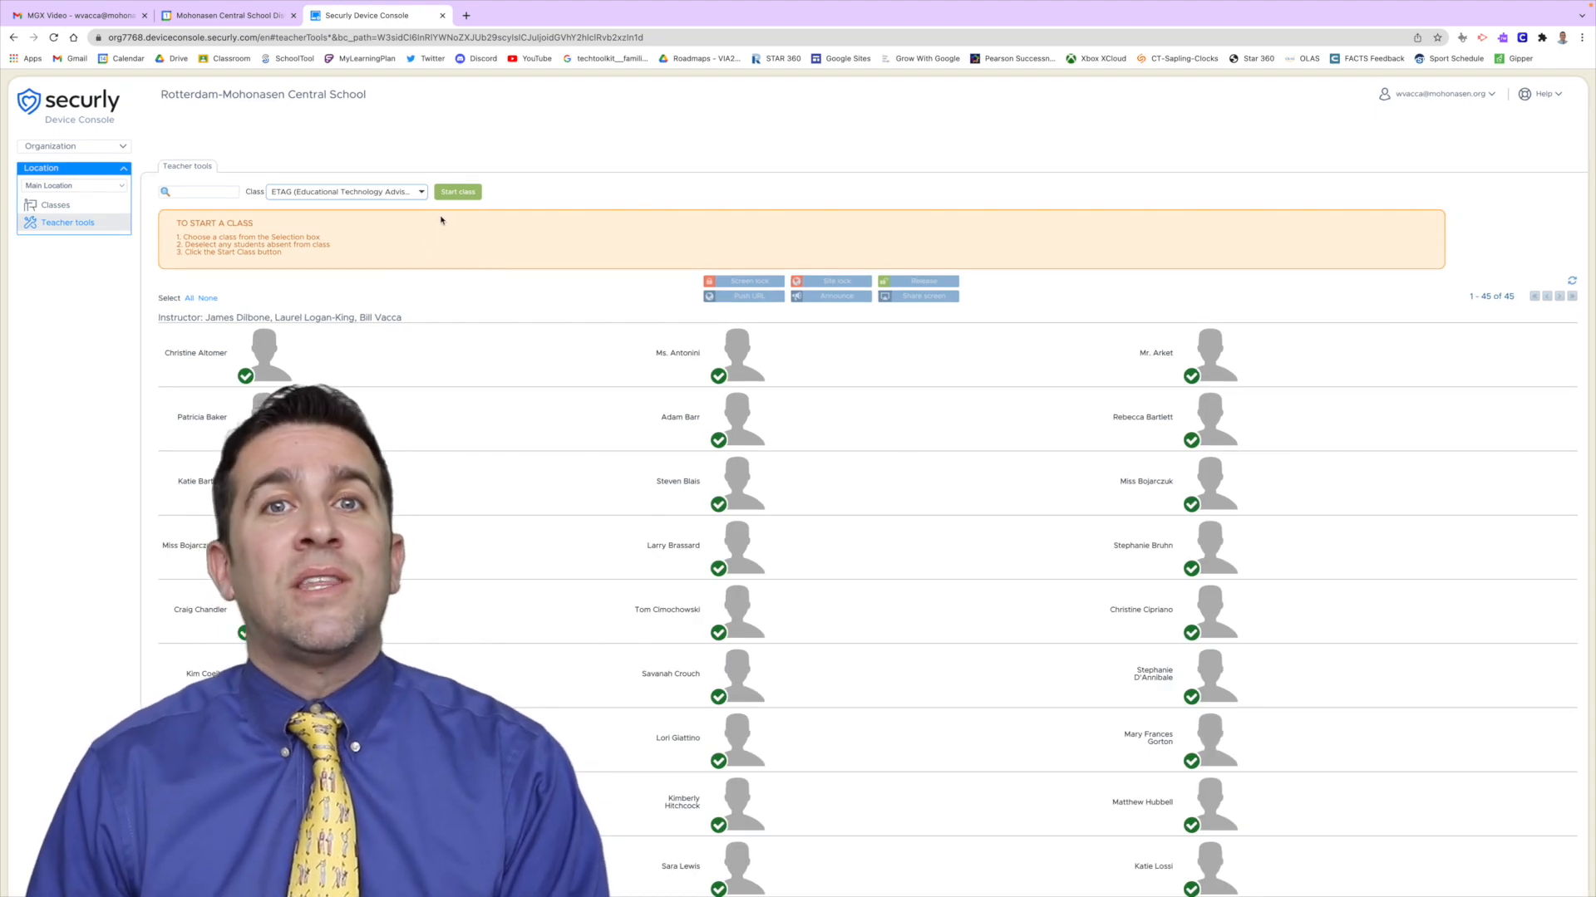
{"action": "mouse_move", "coordinate": [457, 191]}
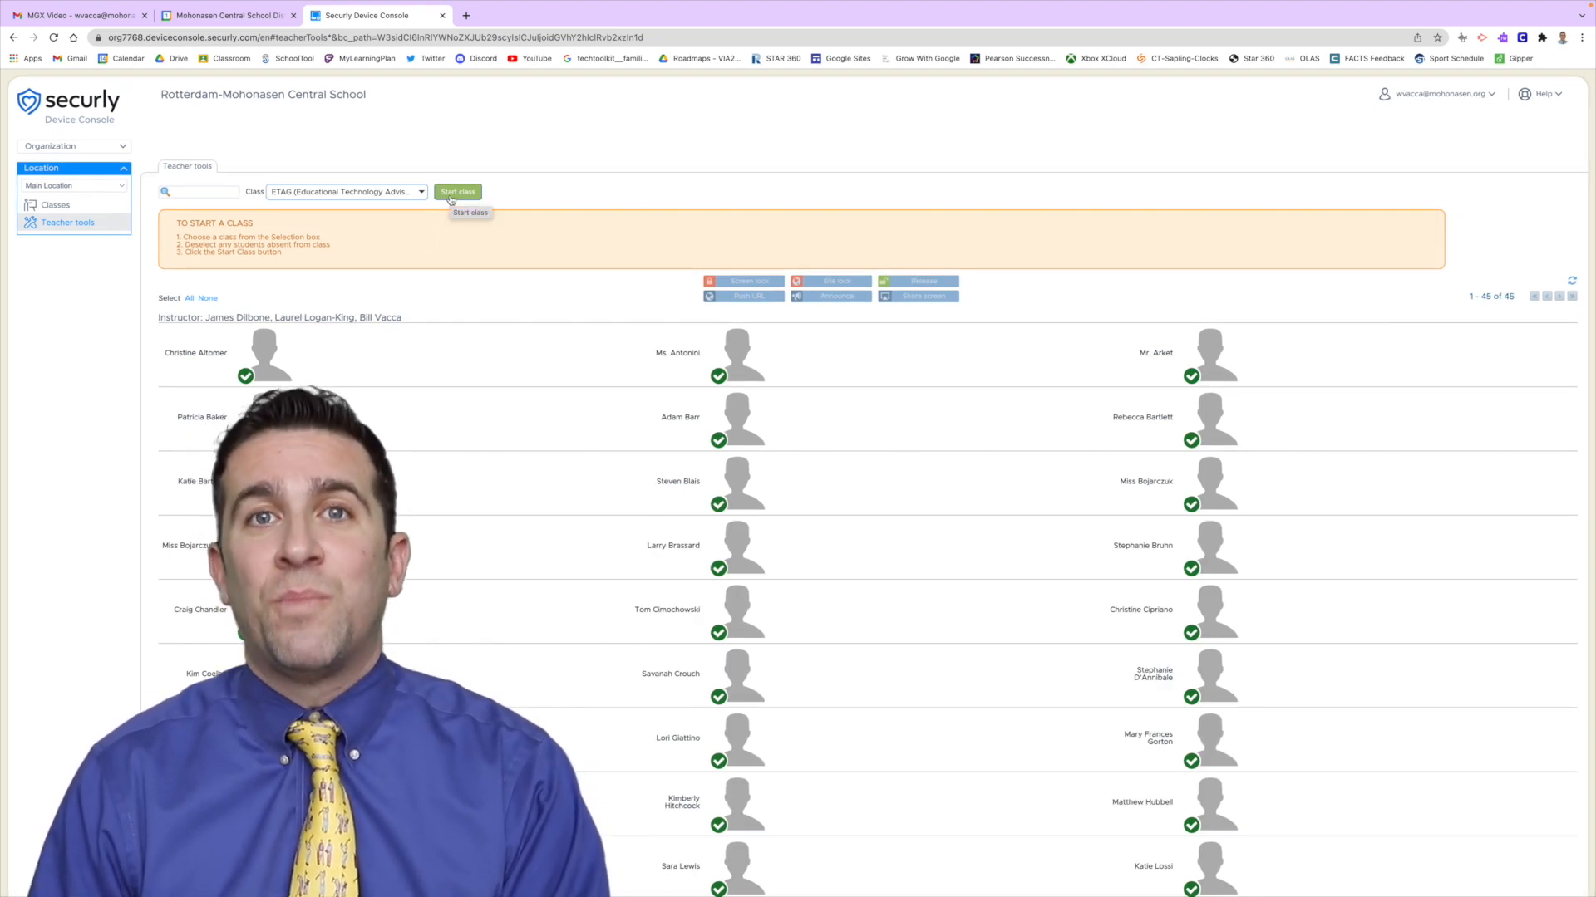
Bring up the Start class settings for ETAG, showing a 60-minute length ending 10:34 AM
{"action": "left_click", "coordinate": [457, 191]}
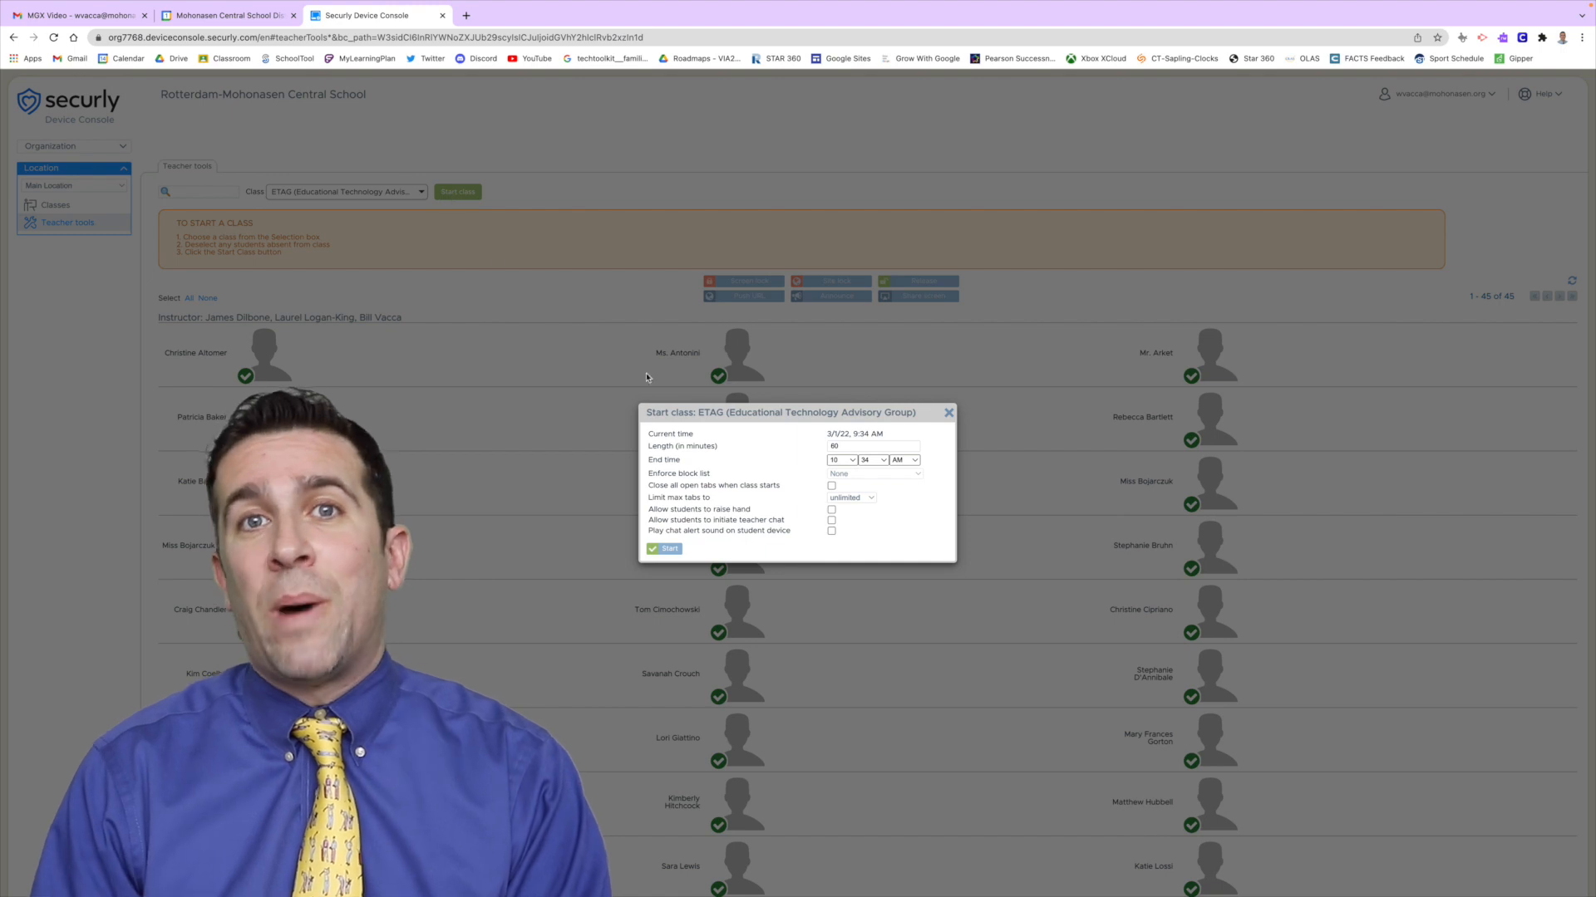
{"action": "mouse_move", "coordinate": [843, 459]}
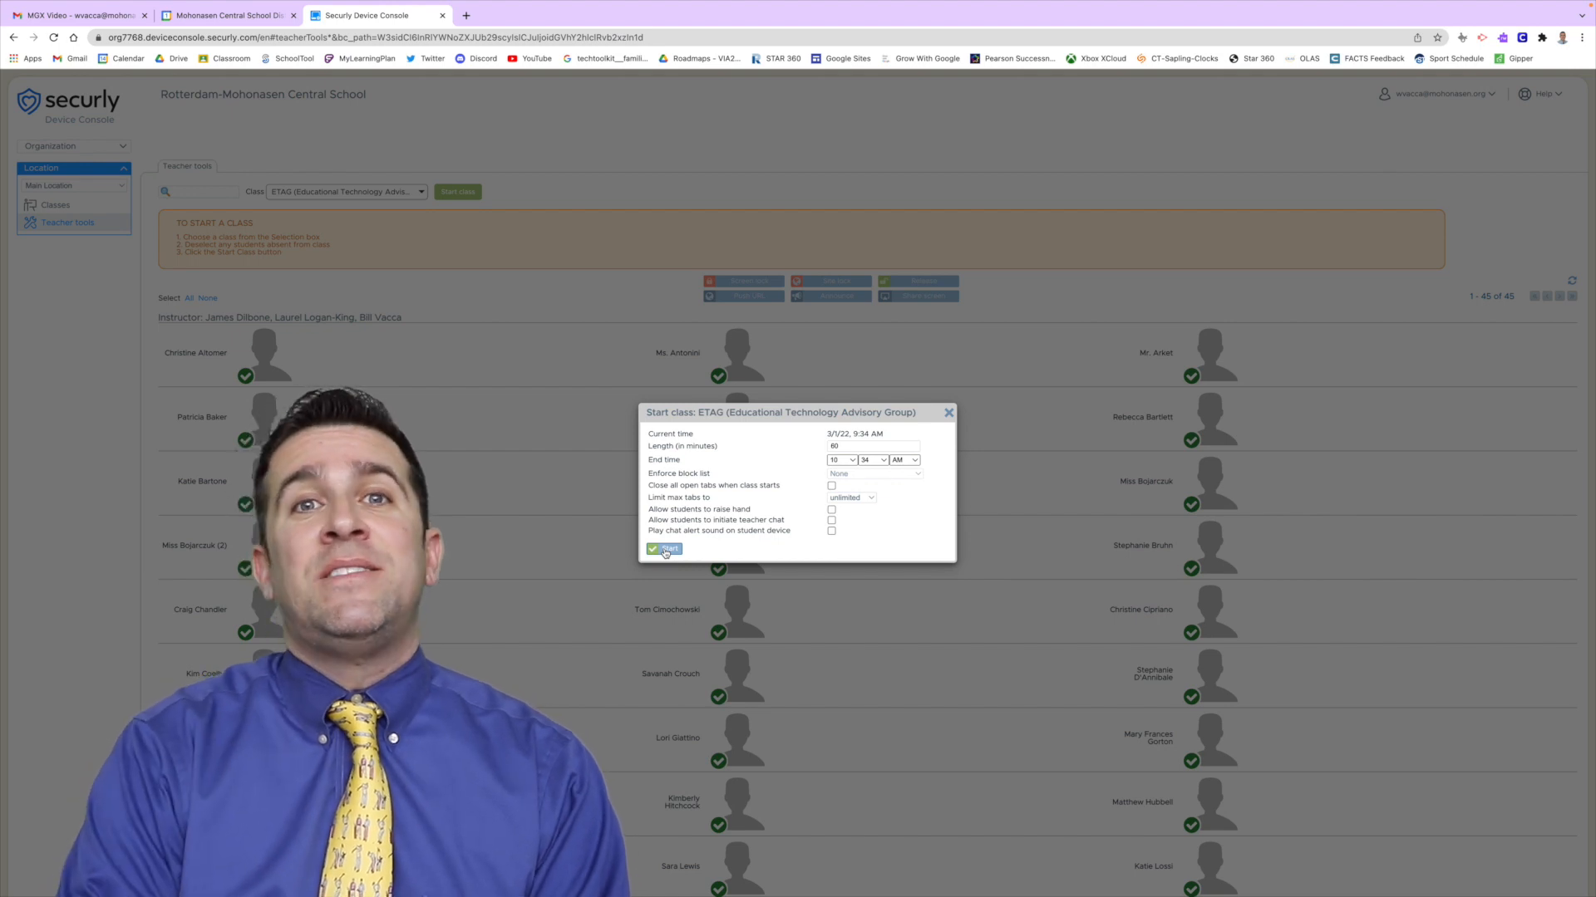
Launch the ETAG class session so live student screen thumbnails and a countdown appear
{"action": "left_click", "coordinate": [663, 549]}
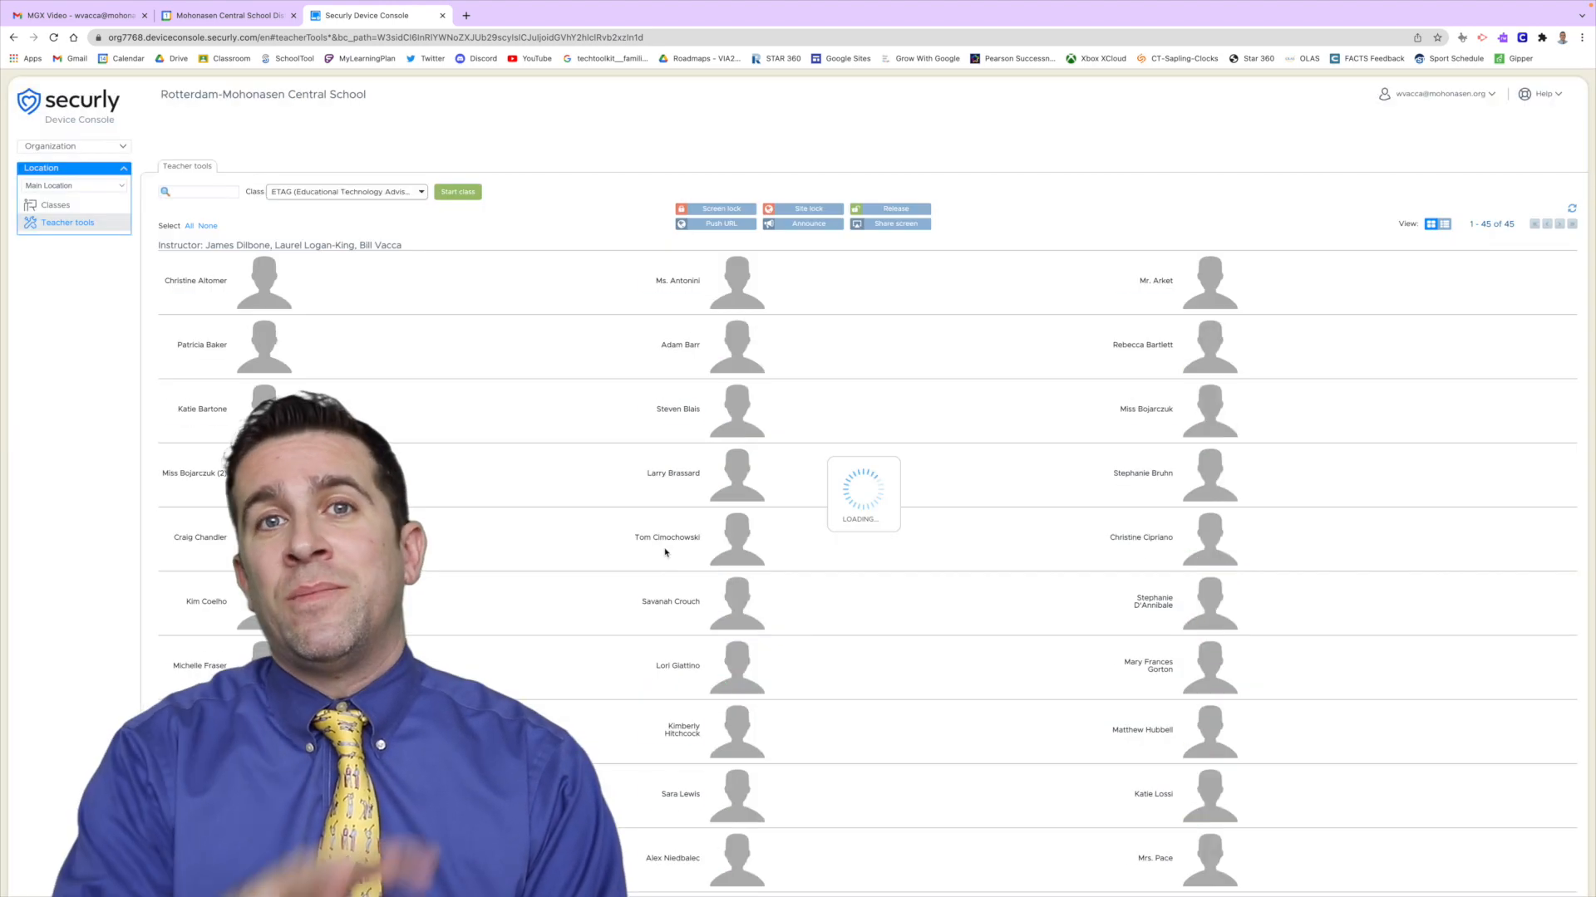
{"action": "left_click", "coordinate": [457, 191]}
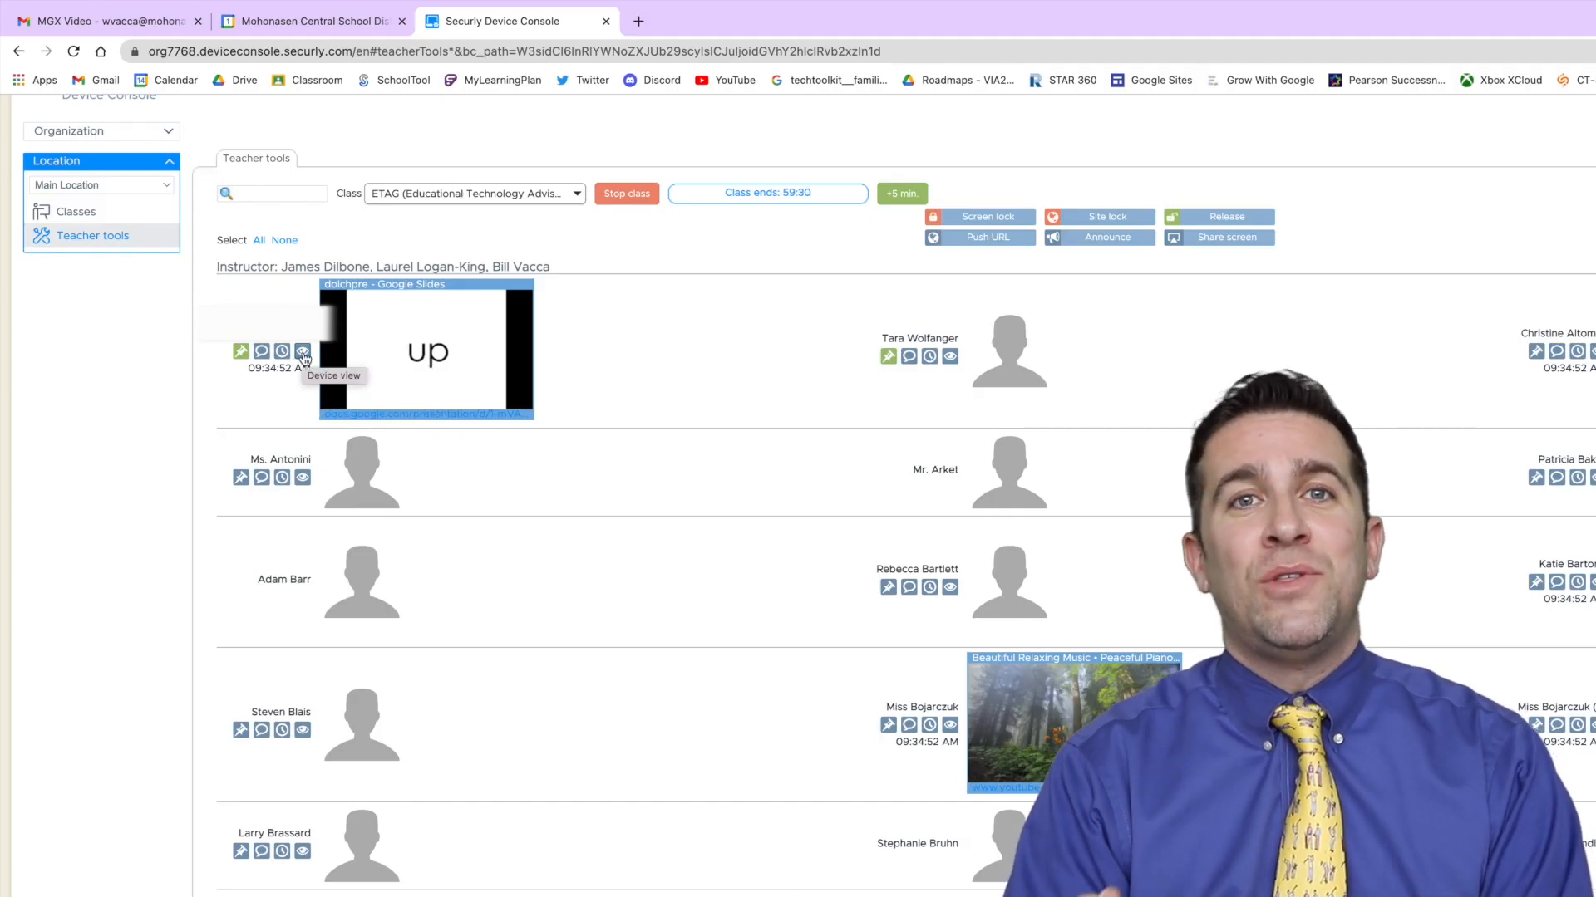
{"action": "left_click", "coordinate": [301, 350]}
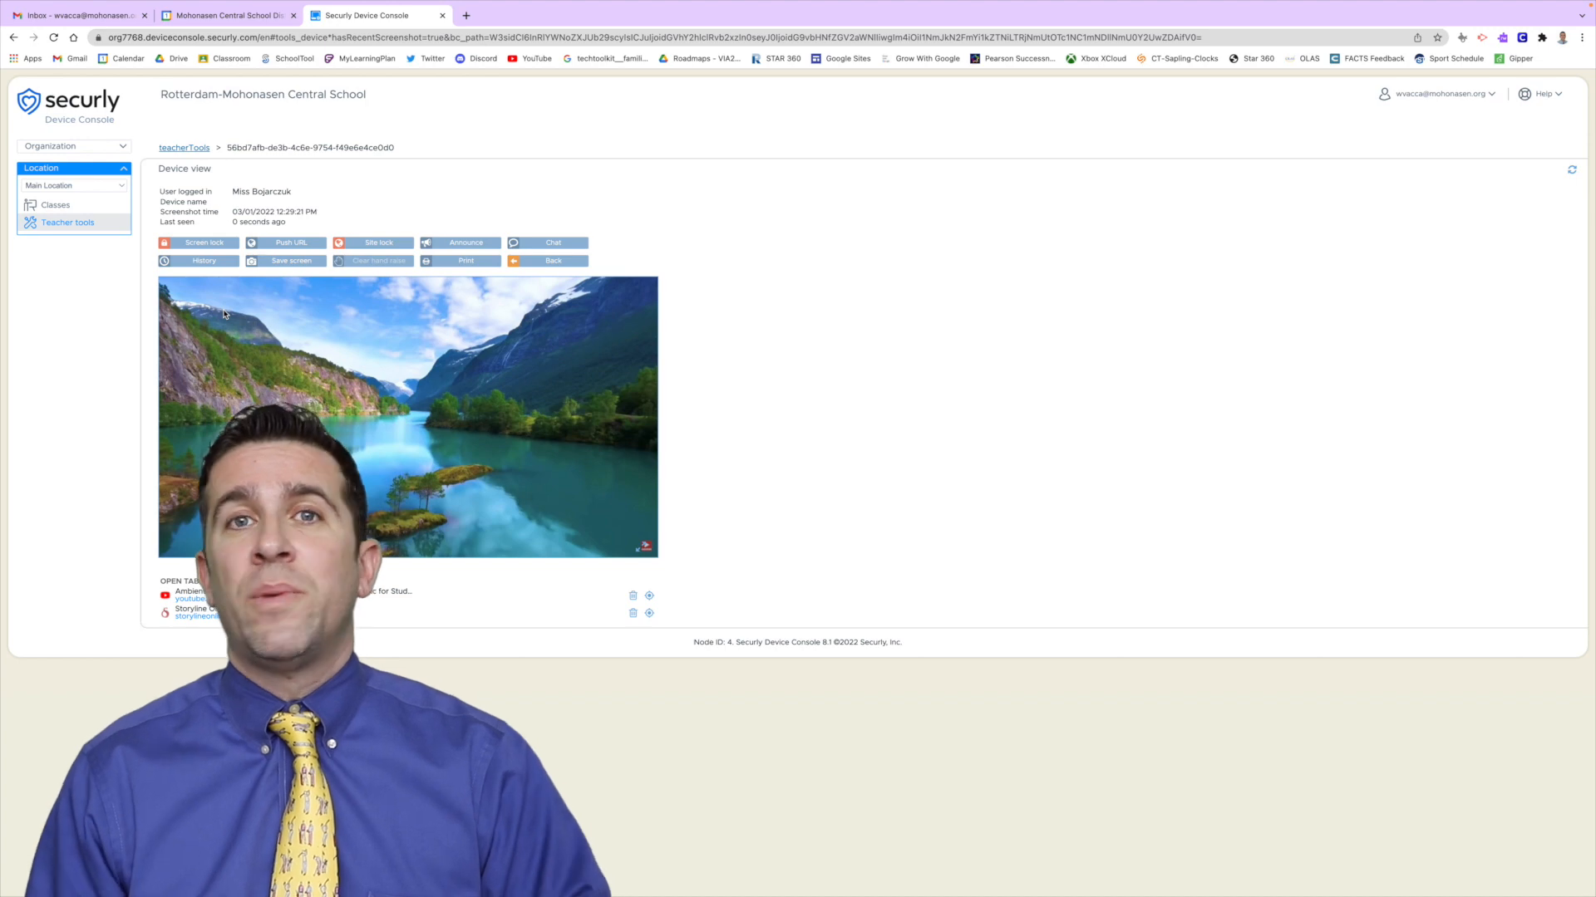
{"action": "left_click", "coordinate": [182, 147]}
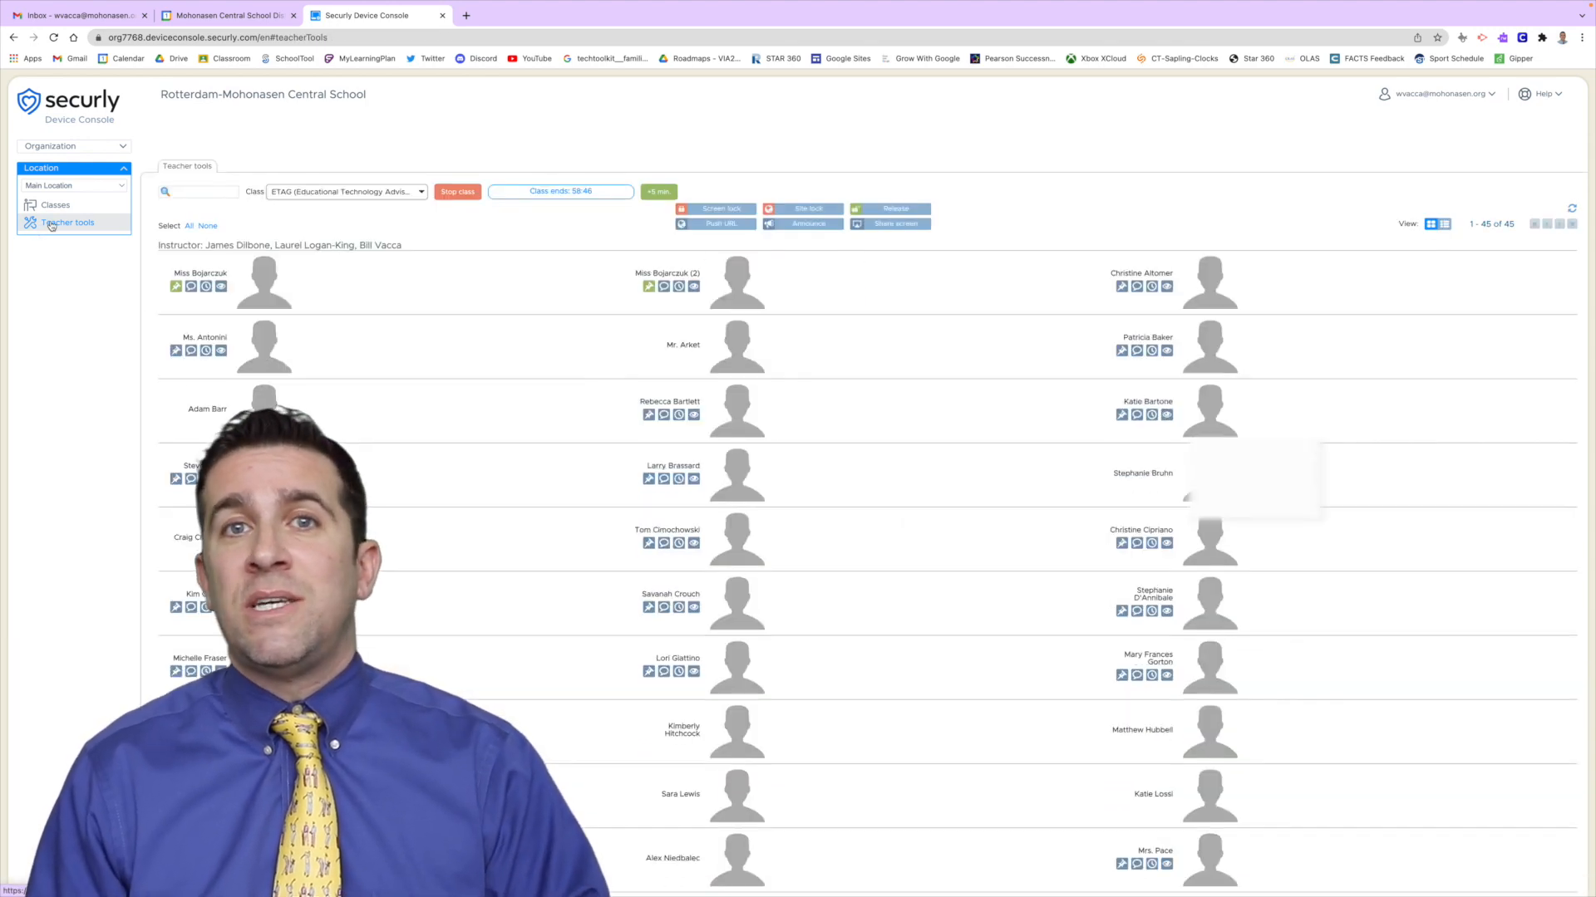